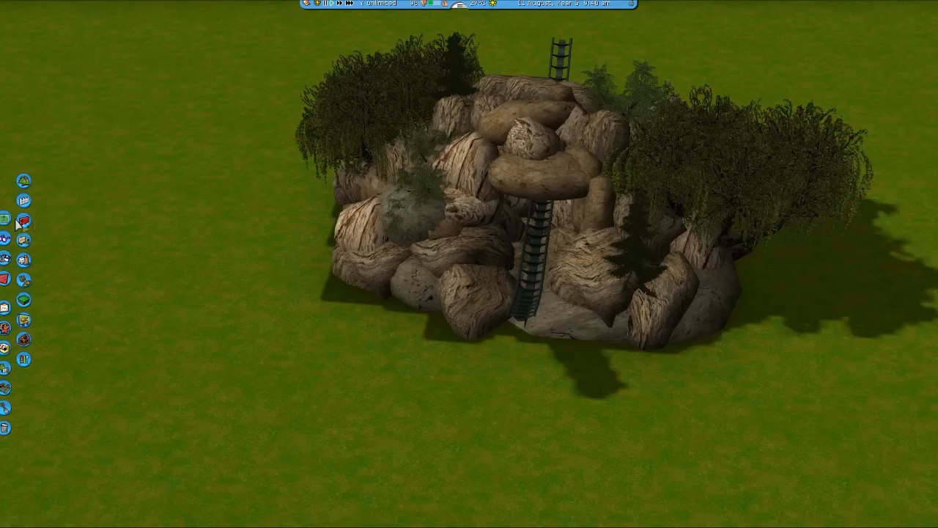
# Step: Bring up the custom scenery window and scroll through the available scenery sets
pyautogui.click(18, 222)
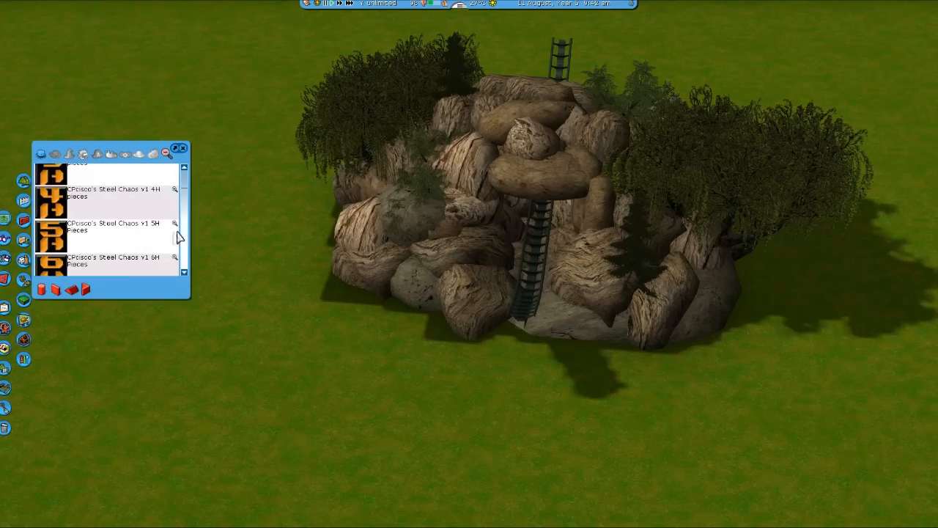
pyautogui.scroll(3)
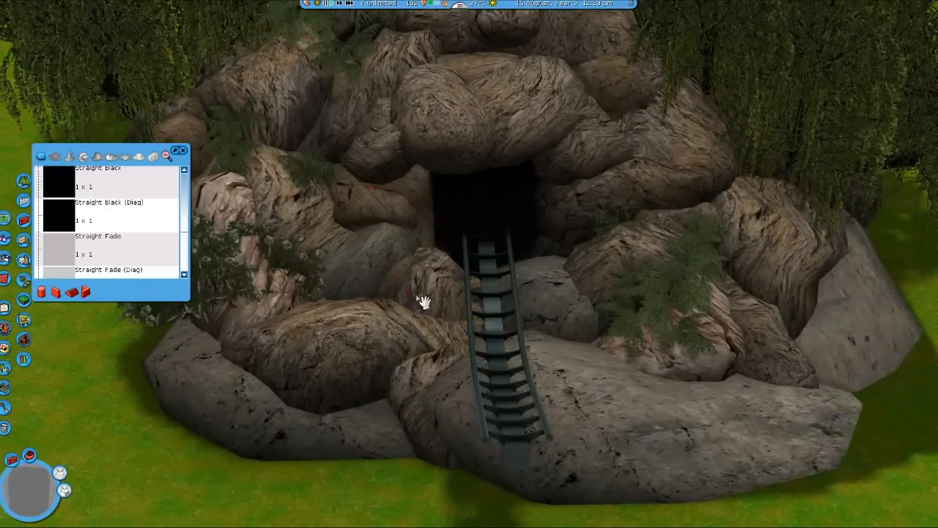
pyautogui.moveTo(378, 217)
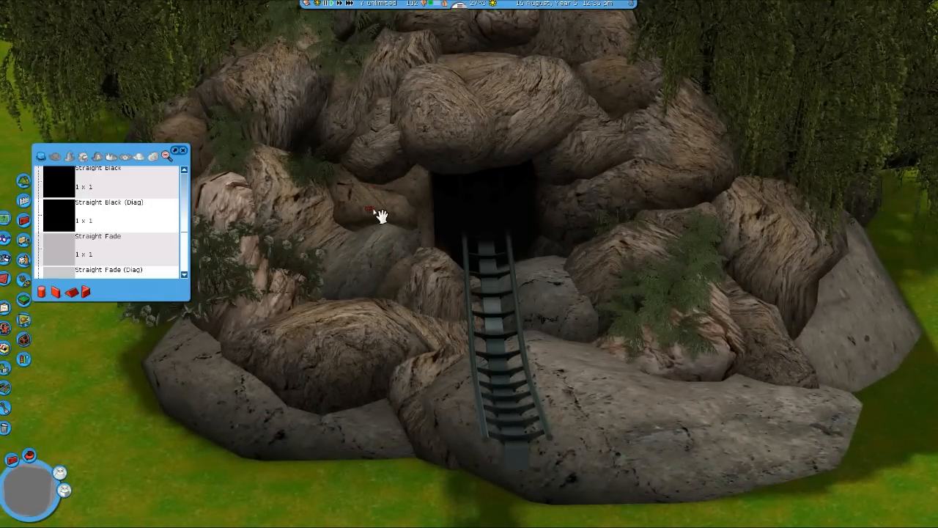